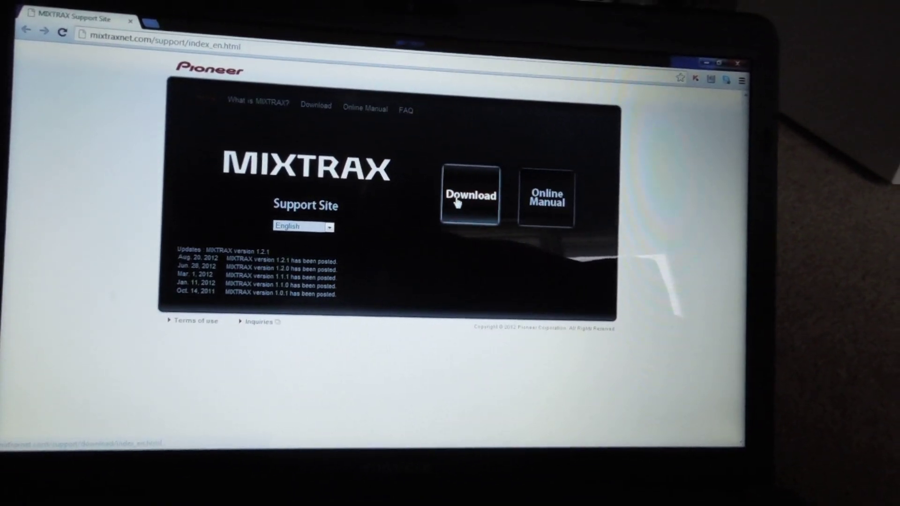
# Step: Go to the MIXTRAX download page from the mixtraxnet.com support site
pyautogui.click(467, 198)
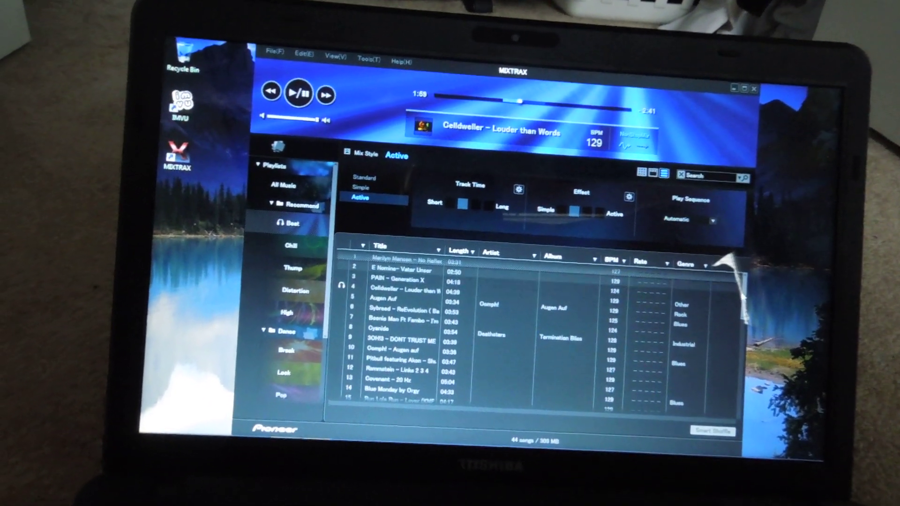
# Step: Scroll the imported library to review the lower-tempo tracks and their analysed BPM values
pyautogui.scroll(-3)
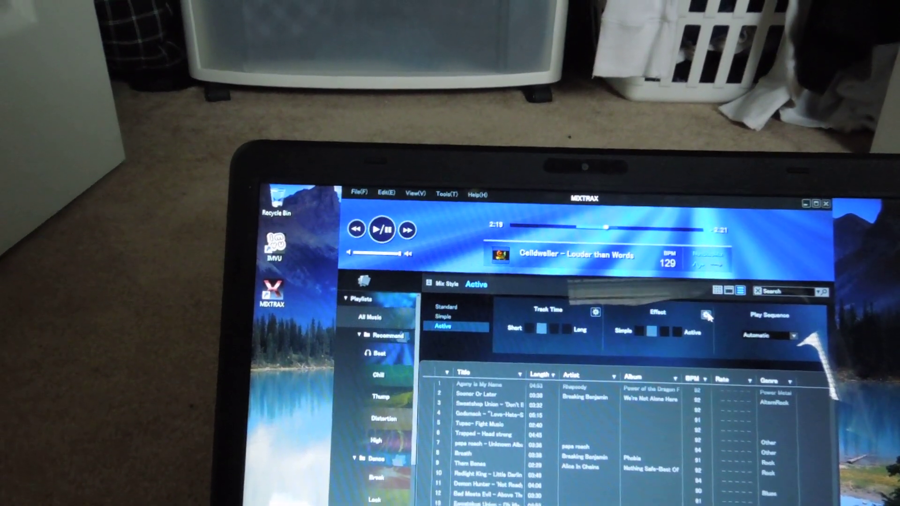
pyautogui.click(704, 315)
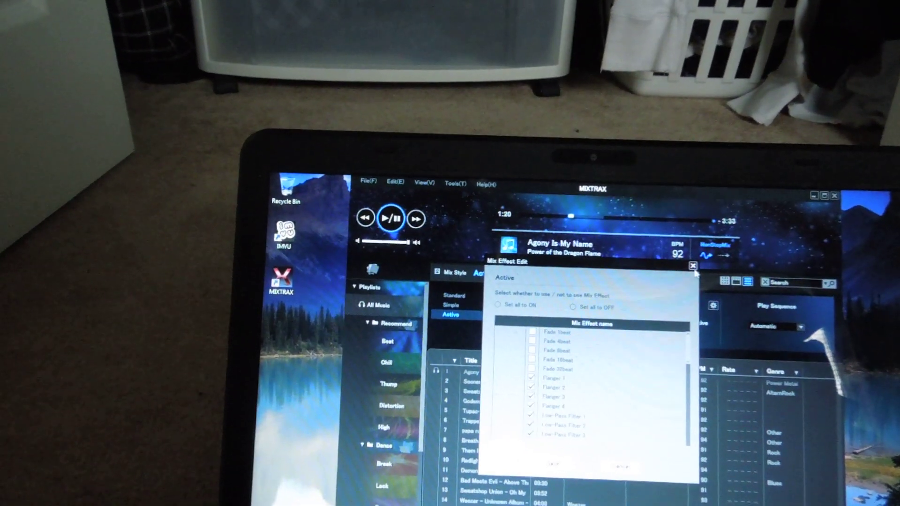
pyautogui.click(691, 278)
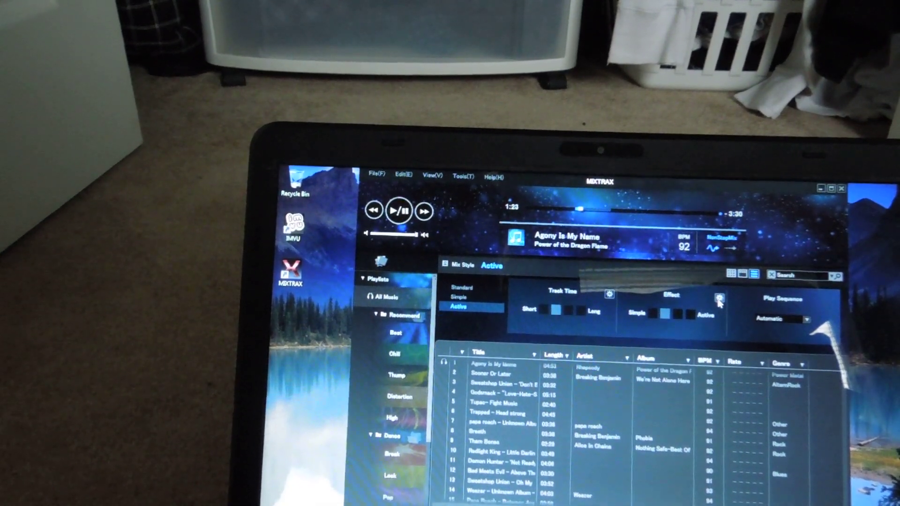
pyautogui.click(718, 306)
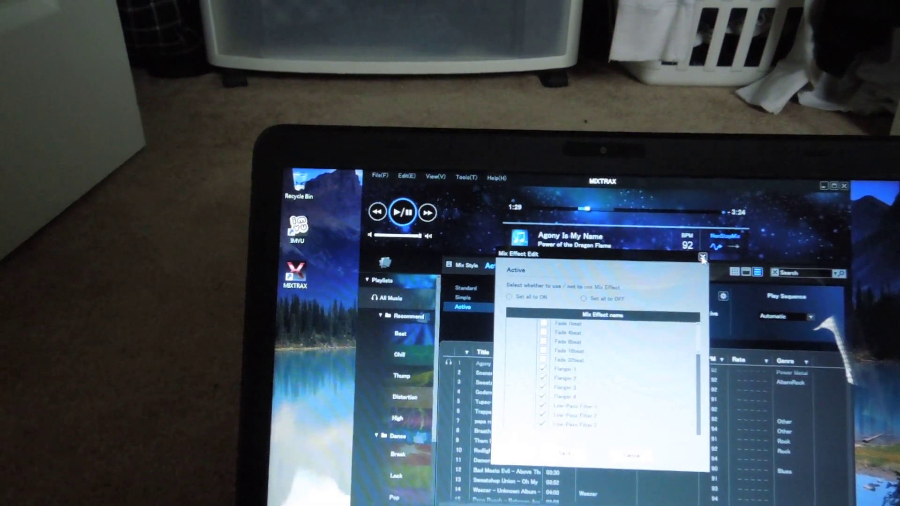
pyautogui.click(701, 257)
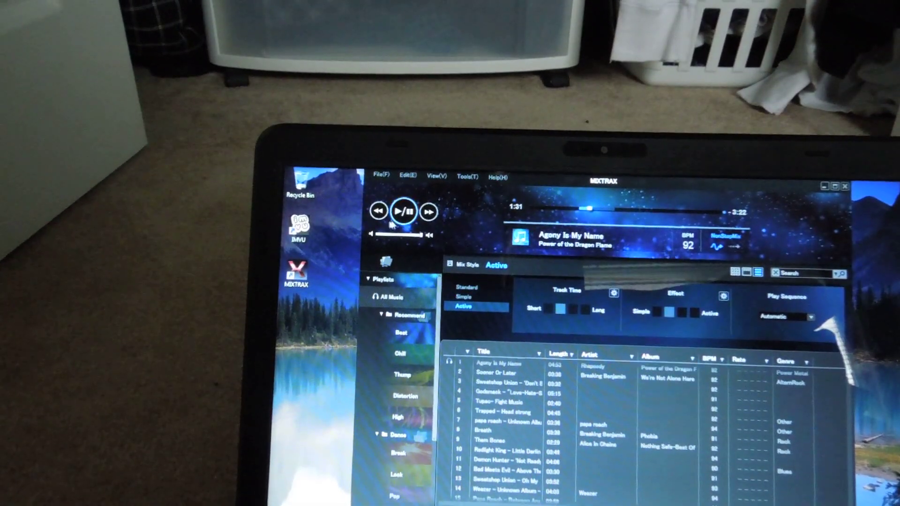